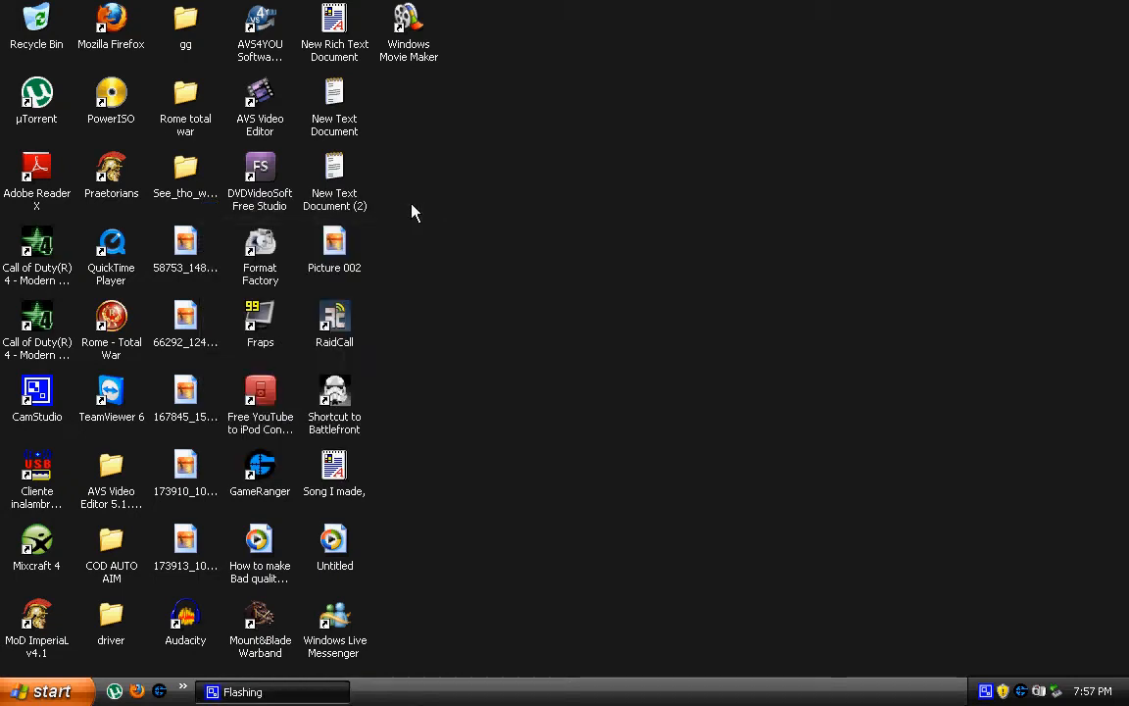
pyautogui.moveTo(357, 279)
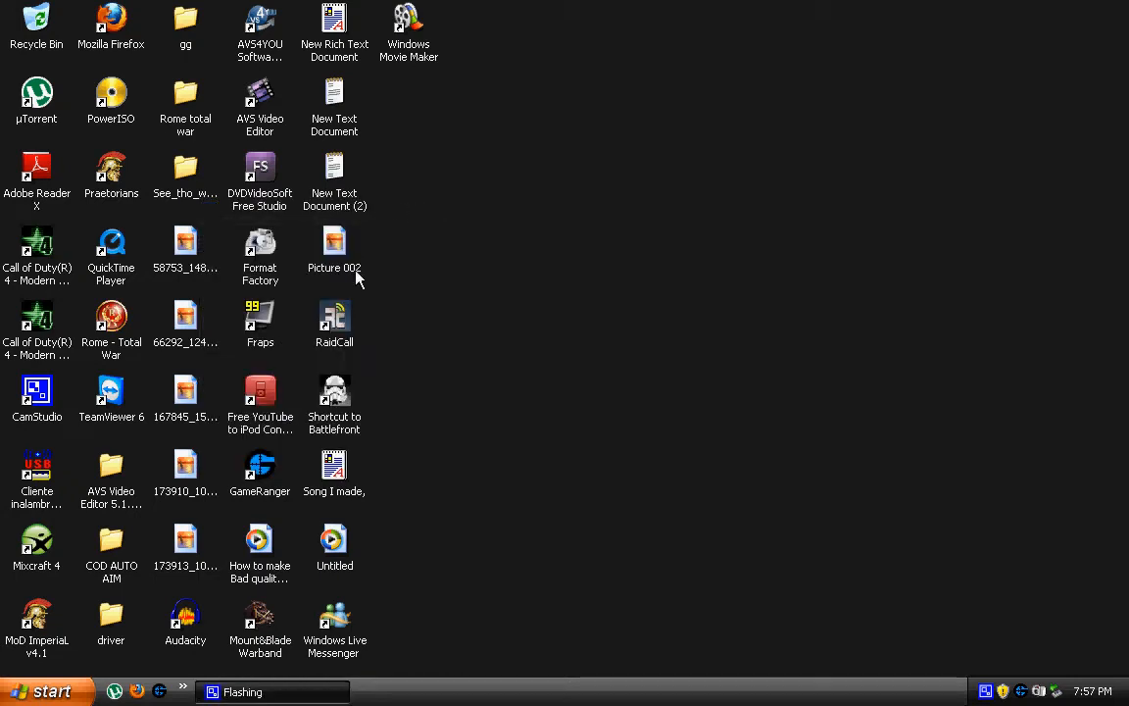
# Launch Mozilla Firefox from the desktop, landing on the Google UK homepage.
pyautogui.click(110, 541)
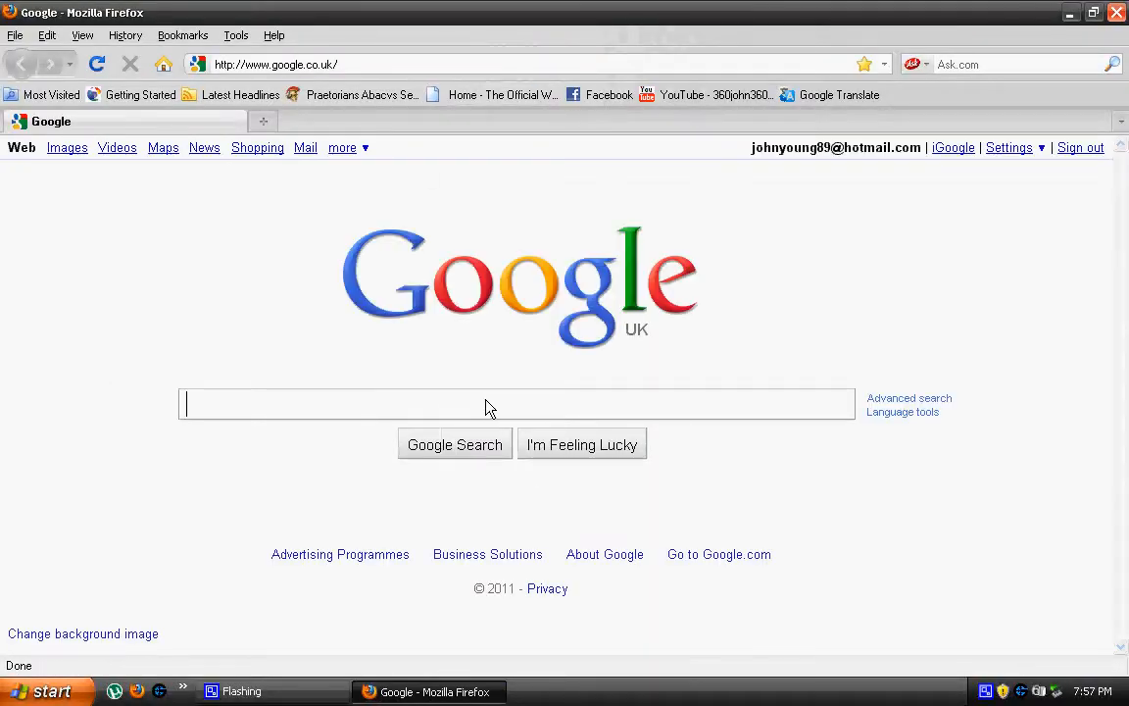
# Search Google for 'Web', follow the Webs.com result and expand its Select Your Website Type list.
pyautogui.write('Webs.com')
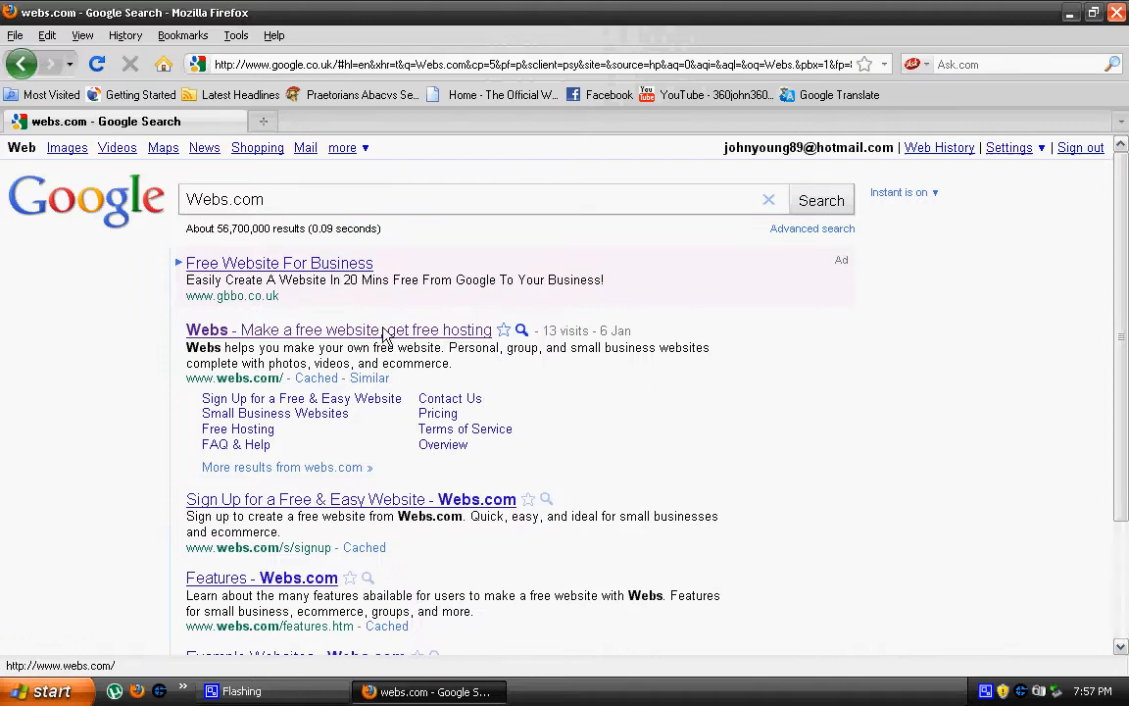
pyautogui.click(337, 330)
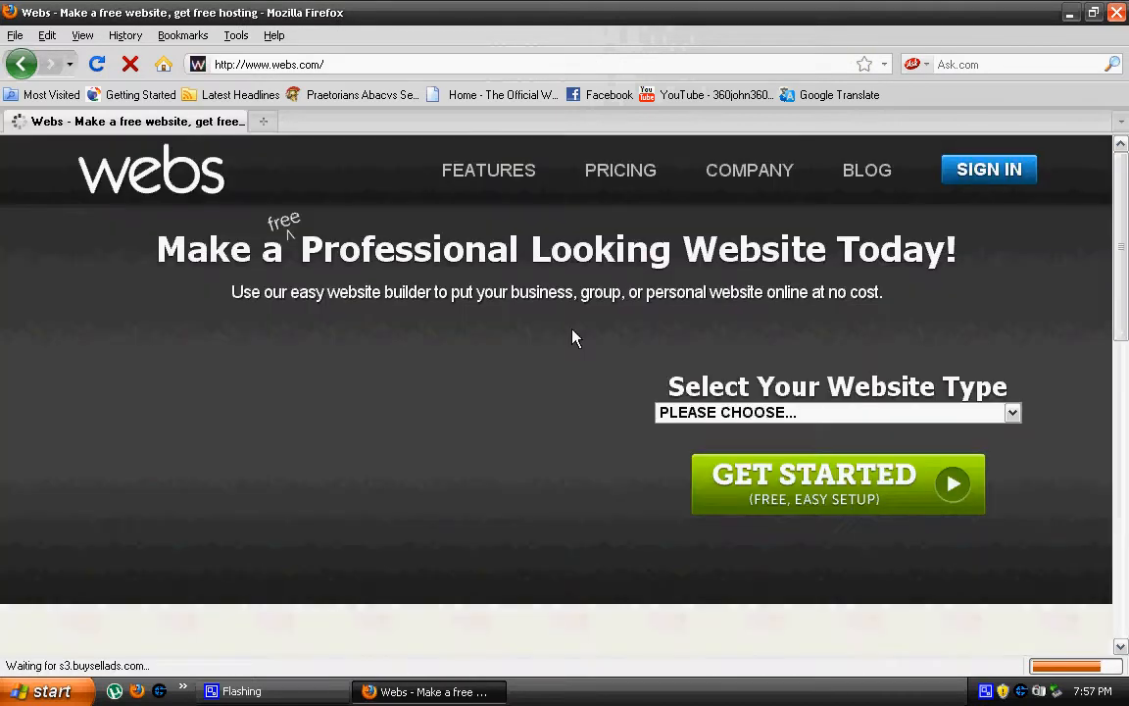
pyautogui.click(839, 412)
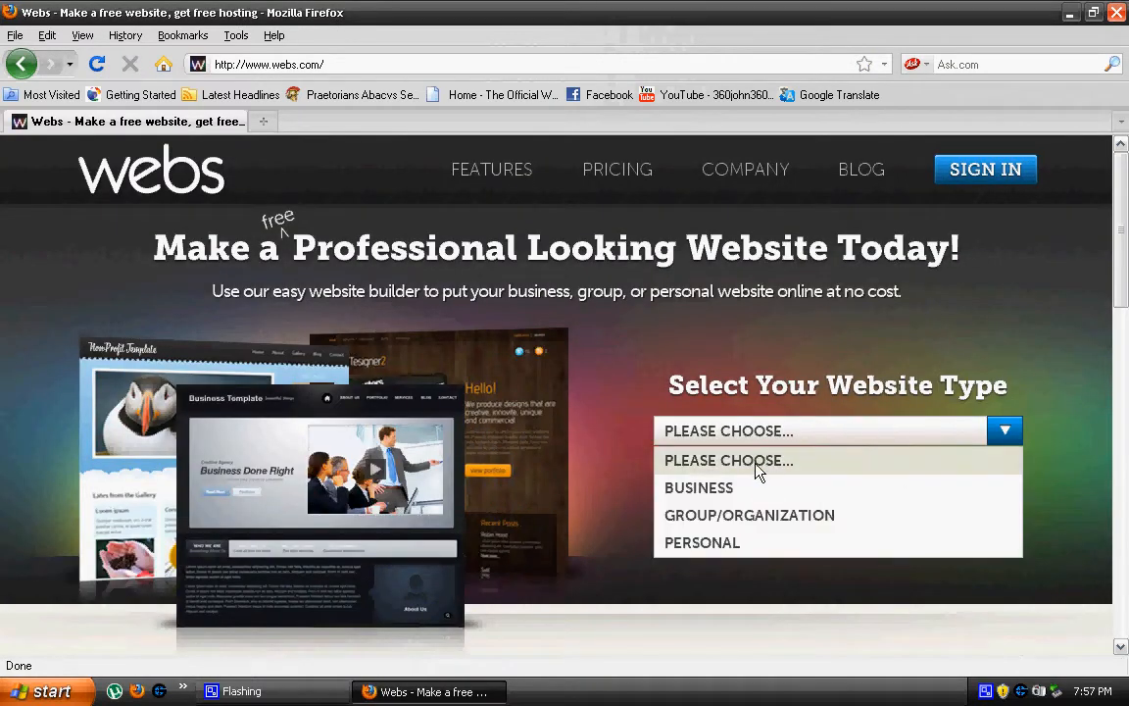
pyautogui.moveTo(724, 436)
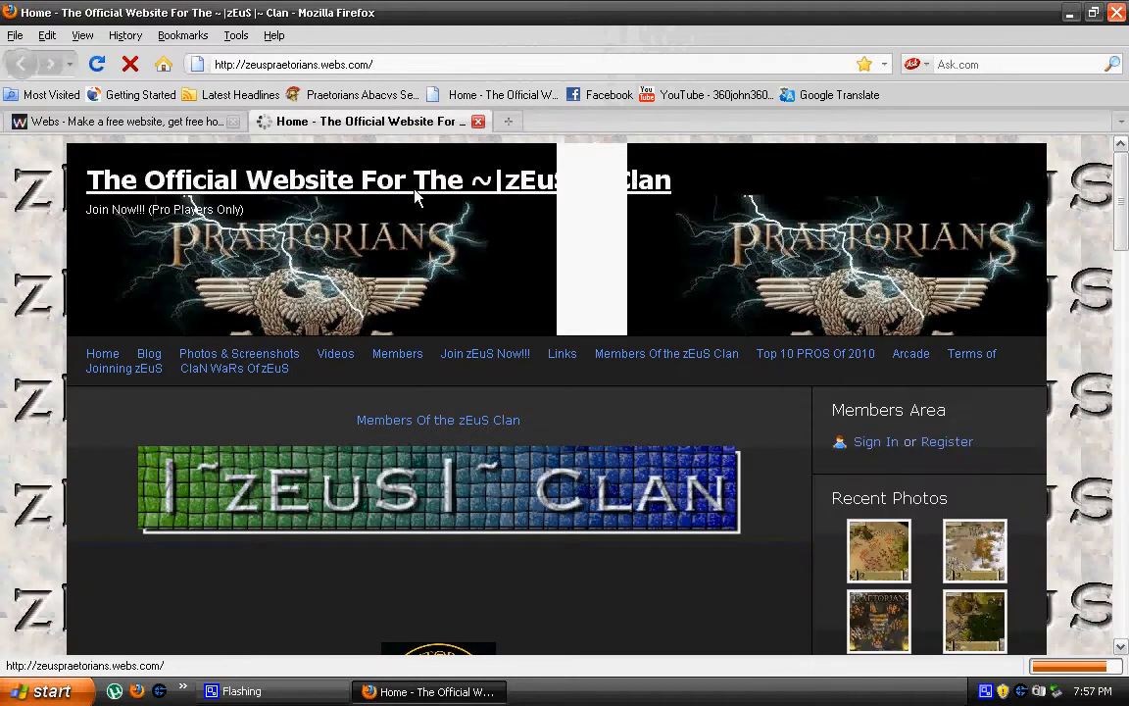
# Scroll the zEuS clan home page down to its footer and partway back up.
pyautogui.scroll(-3)
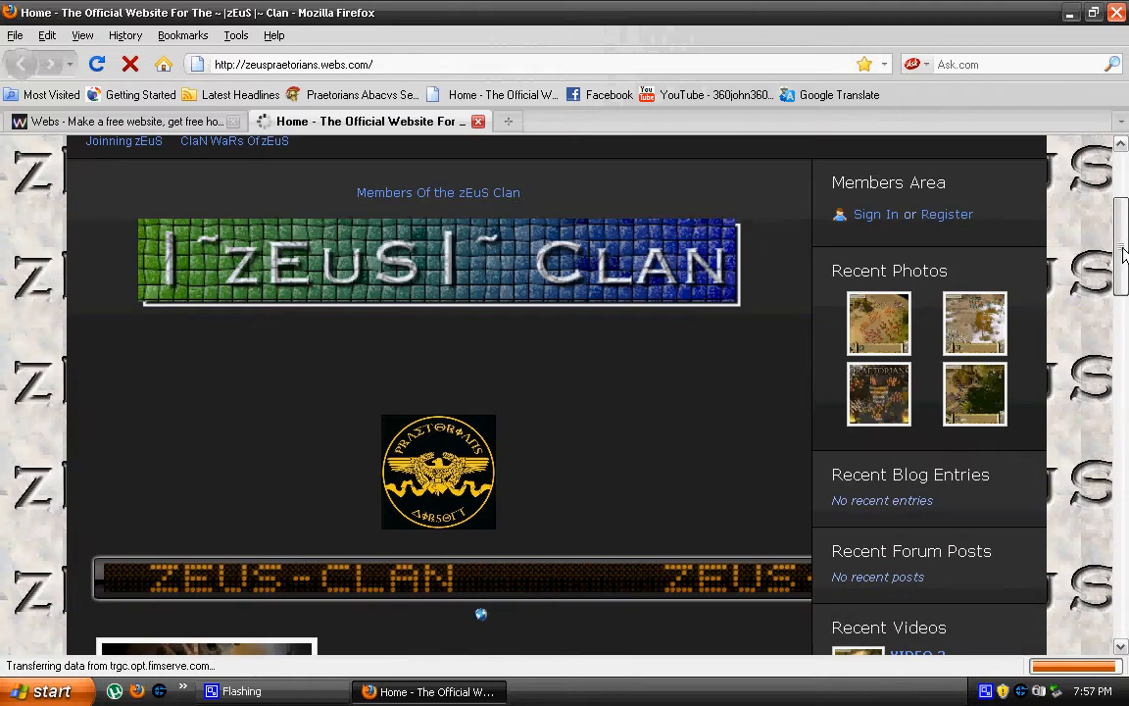
pyautogui.scroll(-3)
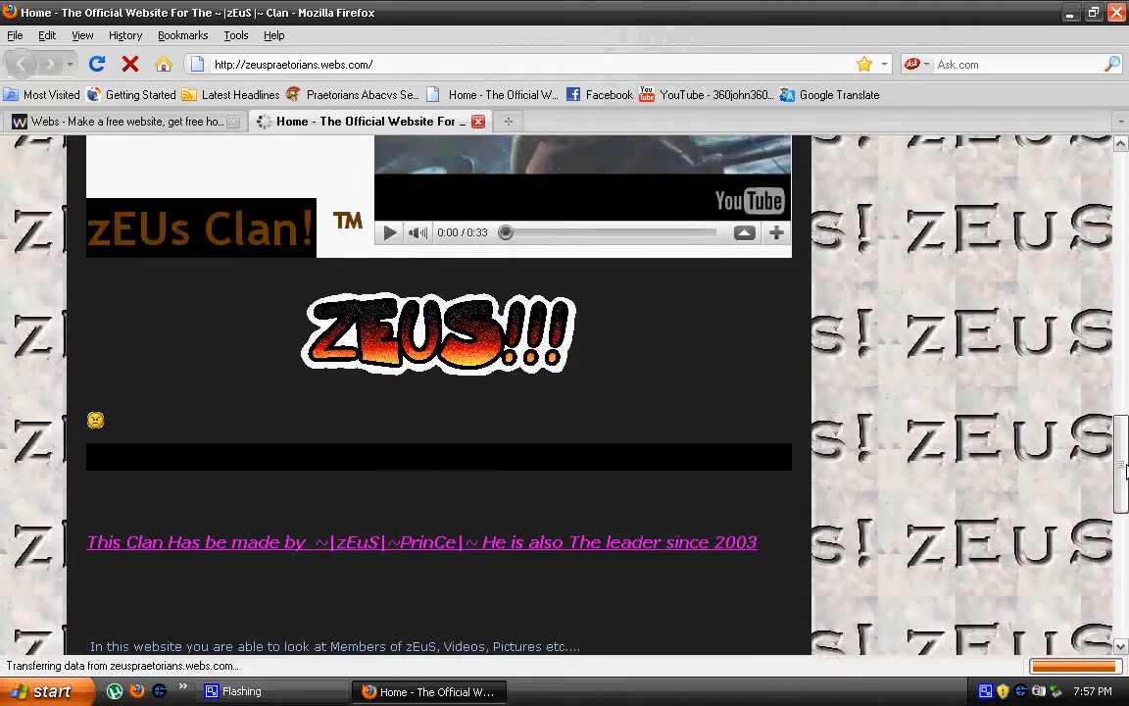
pyautogui.scroll(-3)
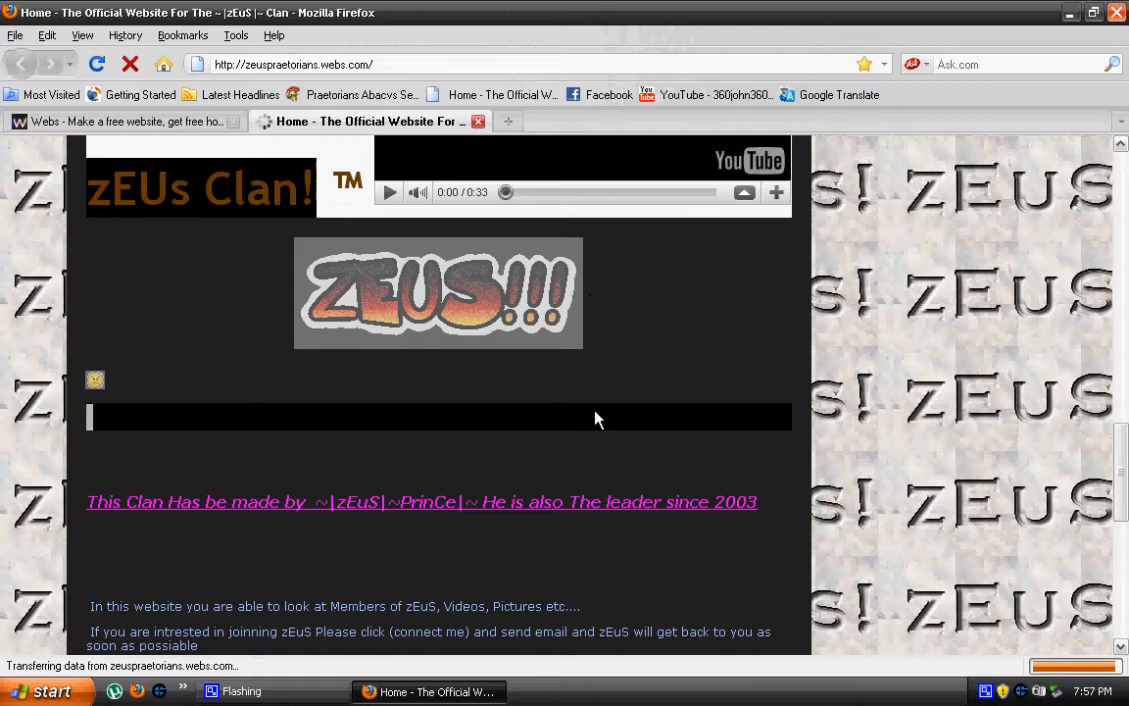
pyautogui.scroll(-3)
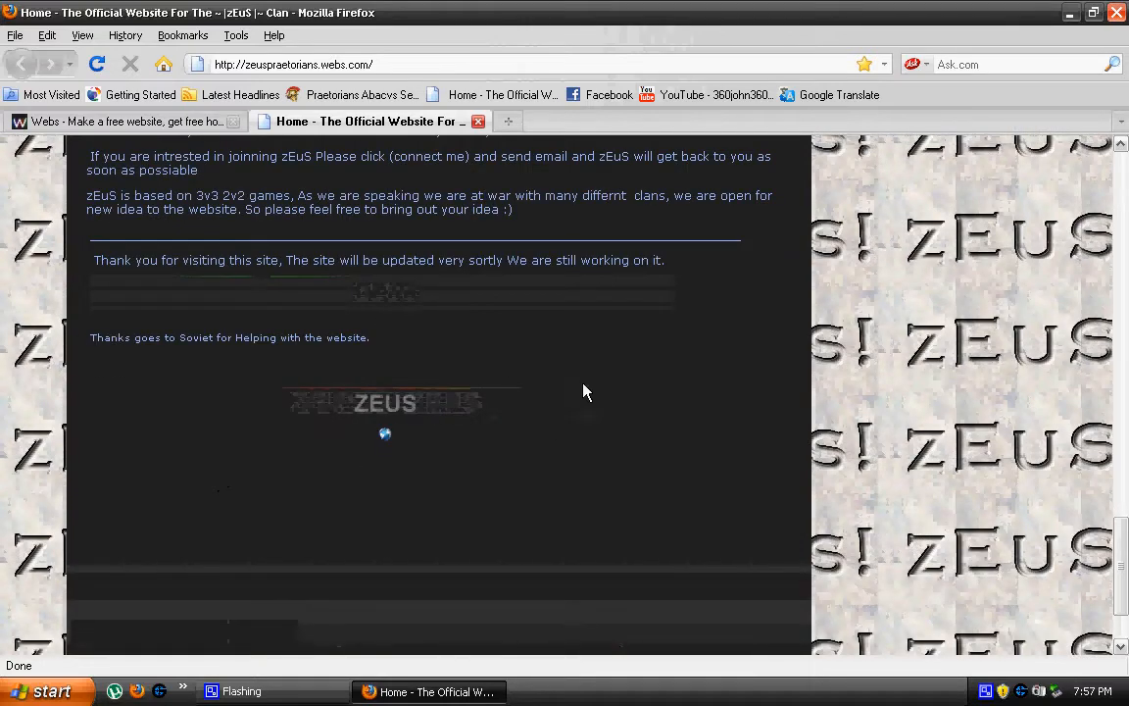
pyautogui.scroll(3)
pyautogui.write('www.cooltexy')
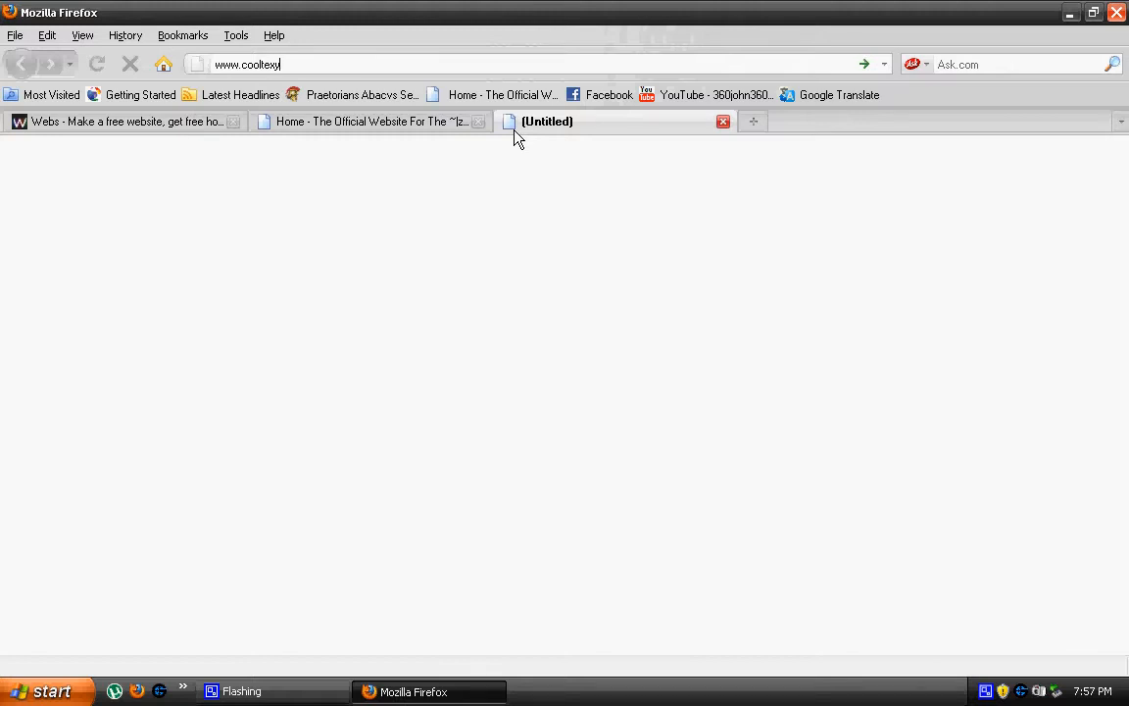
# Load cooltext.com's logo generator, then start another blank browser tab.
pyautogui.write('t.com/')
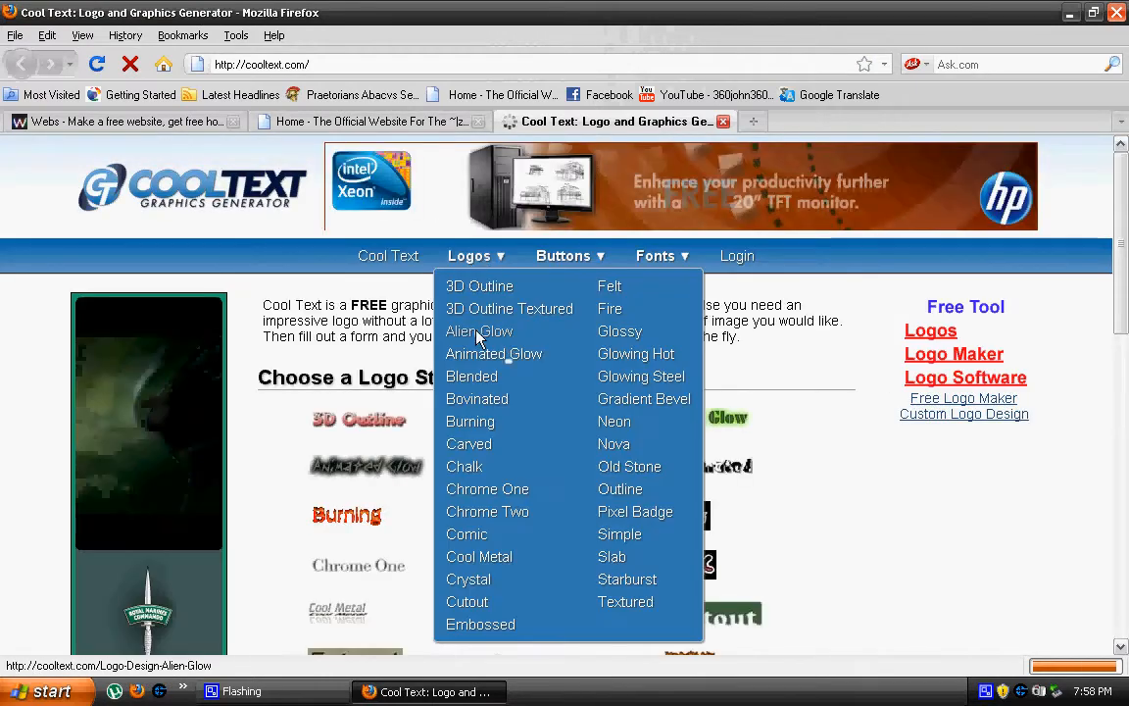
pyautogui.moveTo(494, 353)
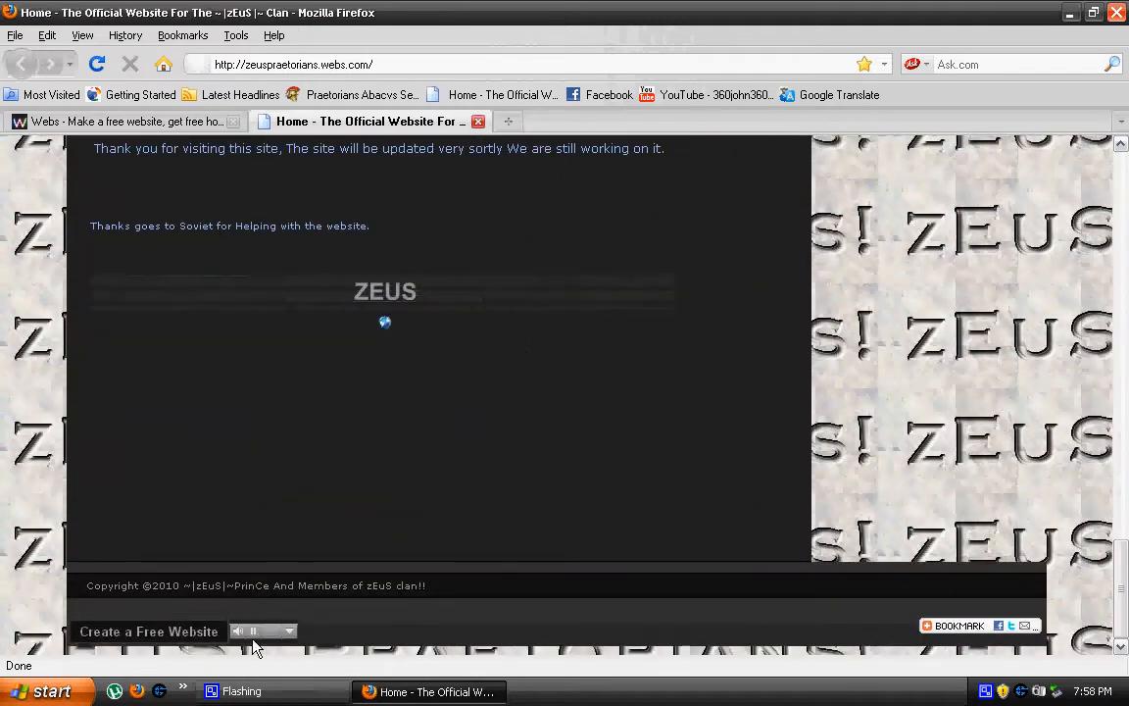
pyautogui.click(753, 122)
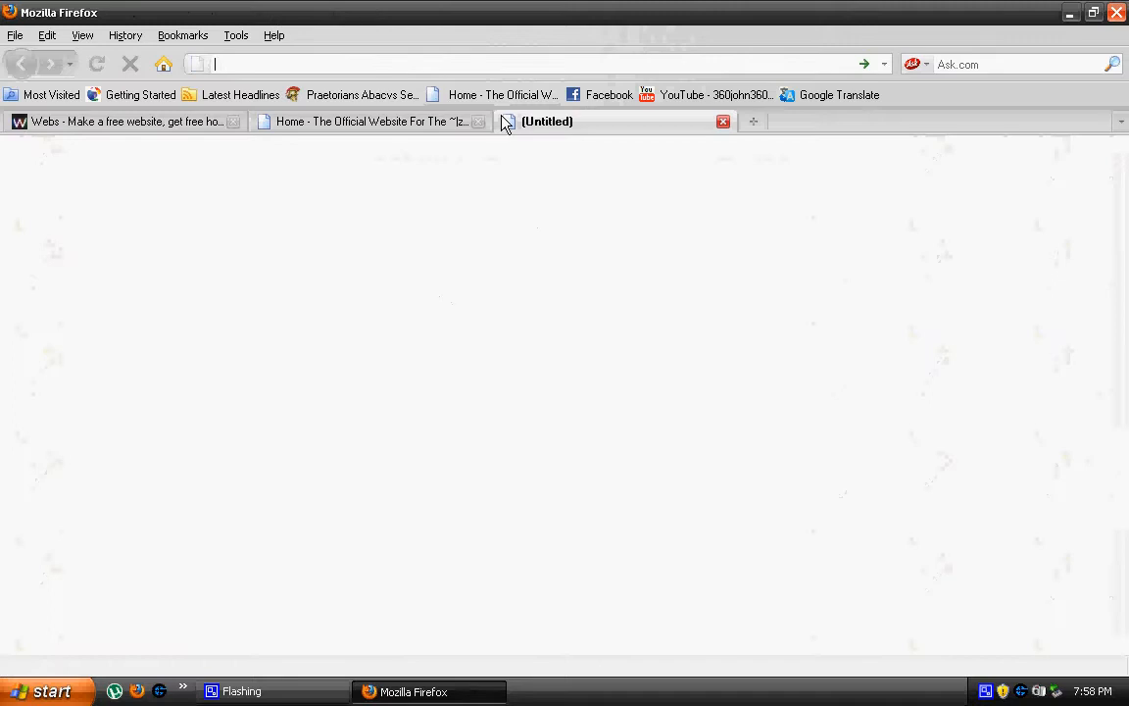
# Sign in to webs.com as johnyoung89@ to reach the Sites I've Created dashboard.
pyautogui.write('webs.com/')
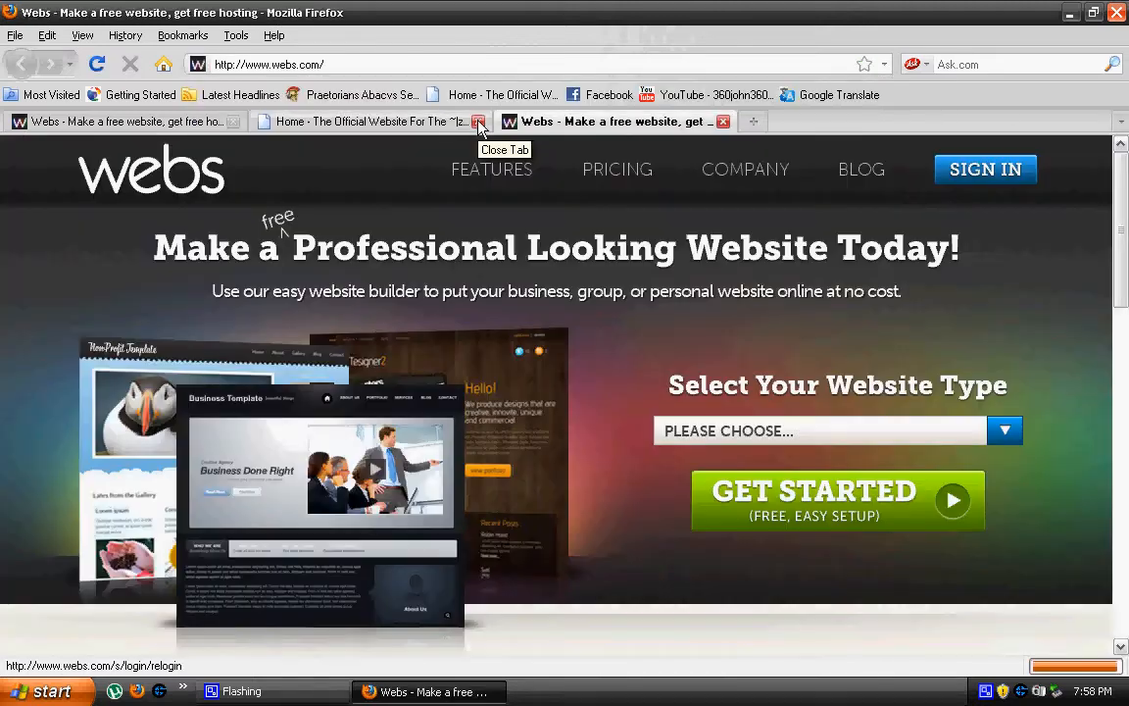
pyautogui.click(984, 169)
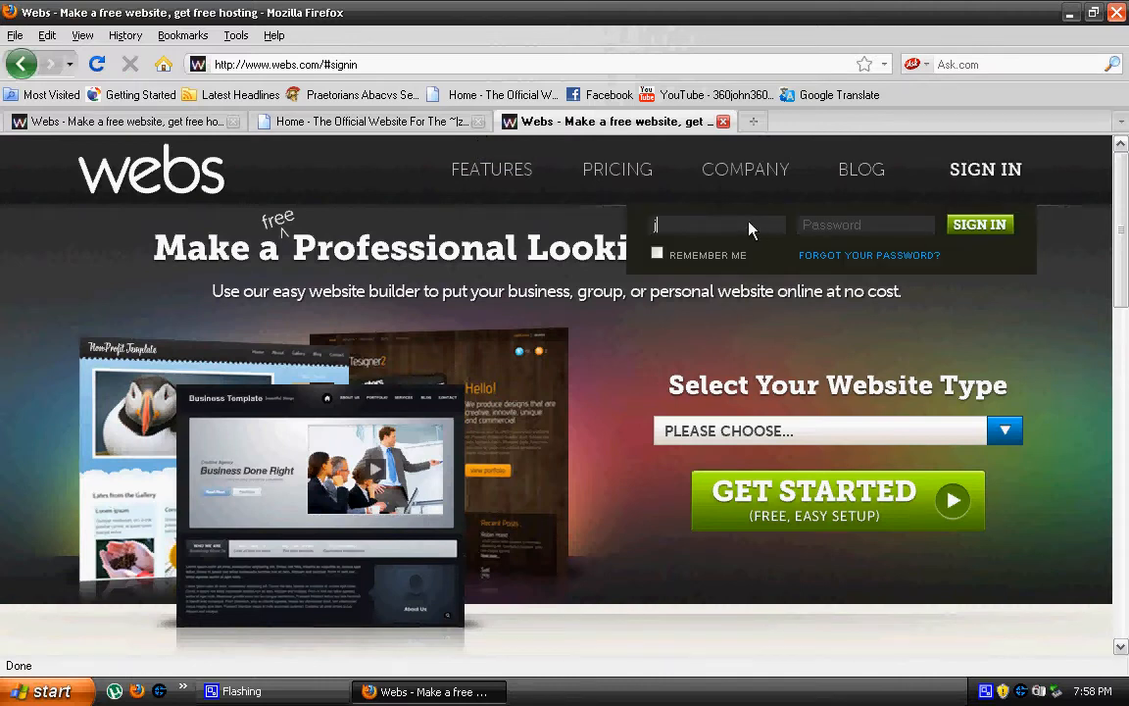
pyautogui.write('johnyoung89@')
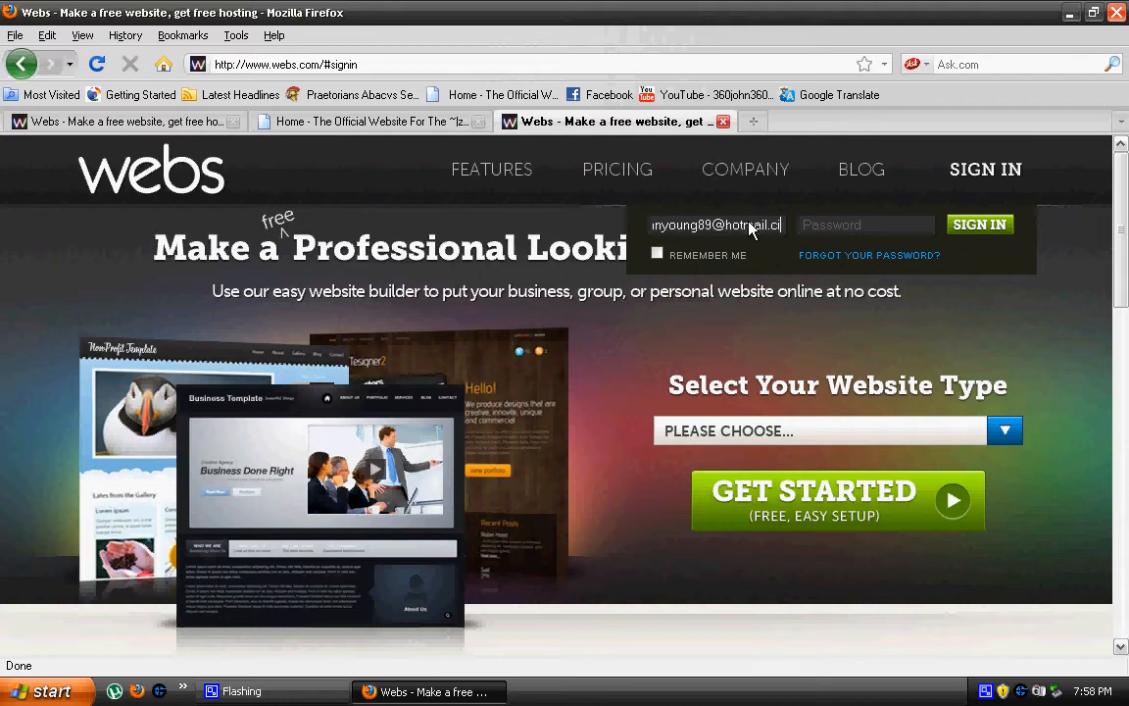
pyautogui.click(981, 223)
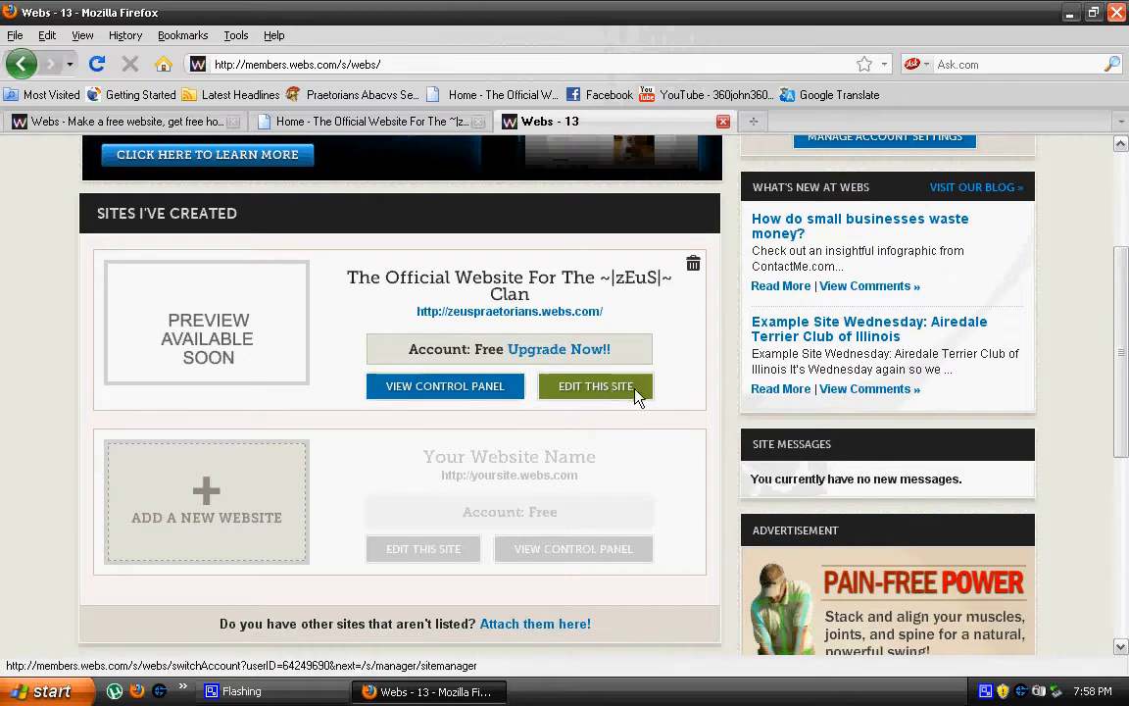
# Edit the zEuS site to browse its My Pages list, then return to the live clan website tab.
pyautogui.click(596, 384)
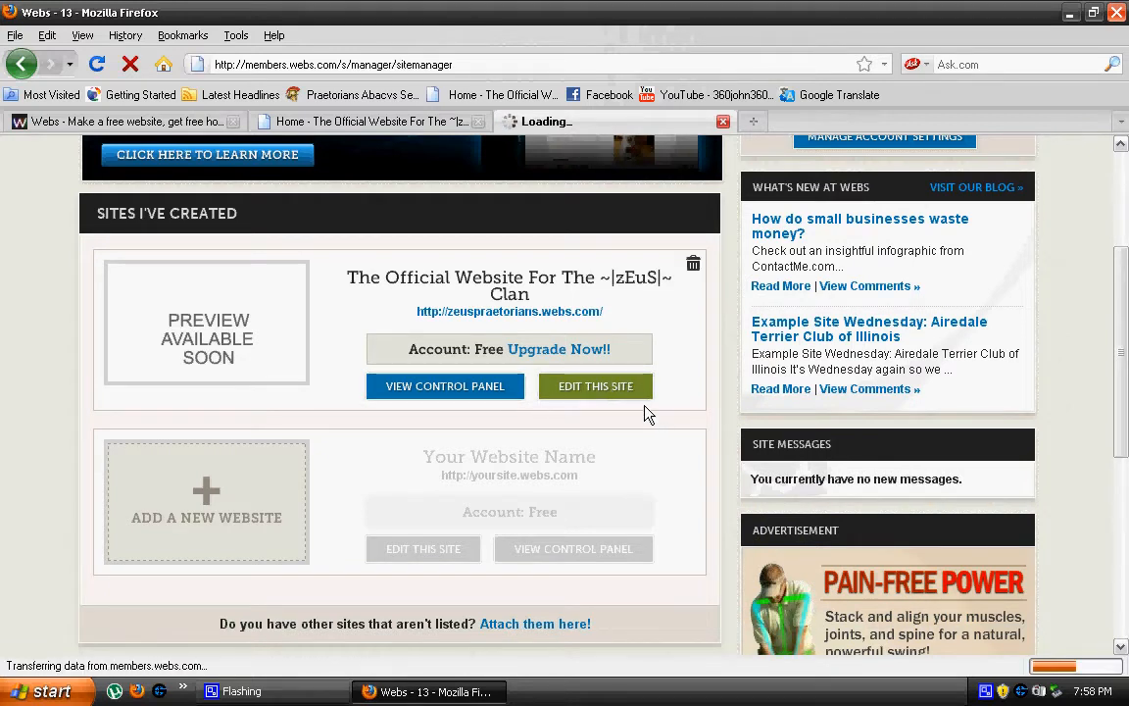
pyautogui.click(596, 384)
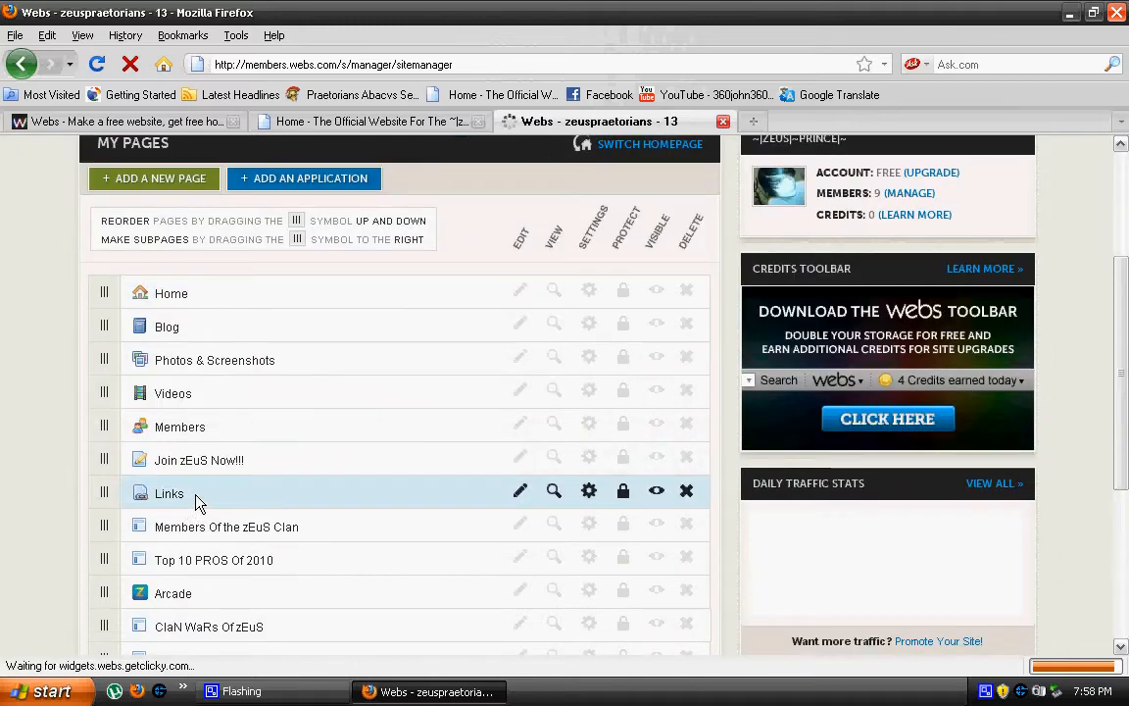
pyautogui.scroll(-3)
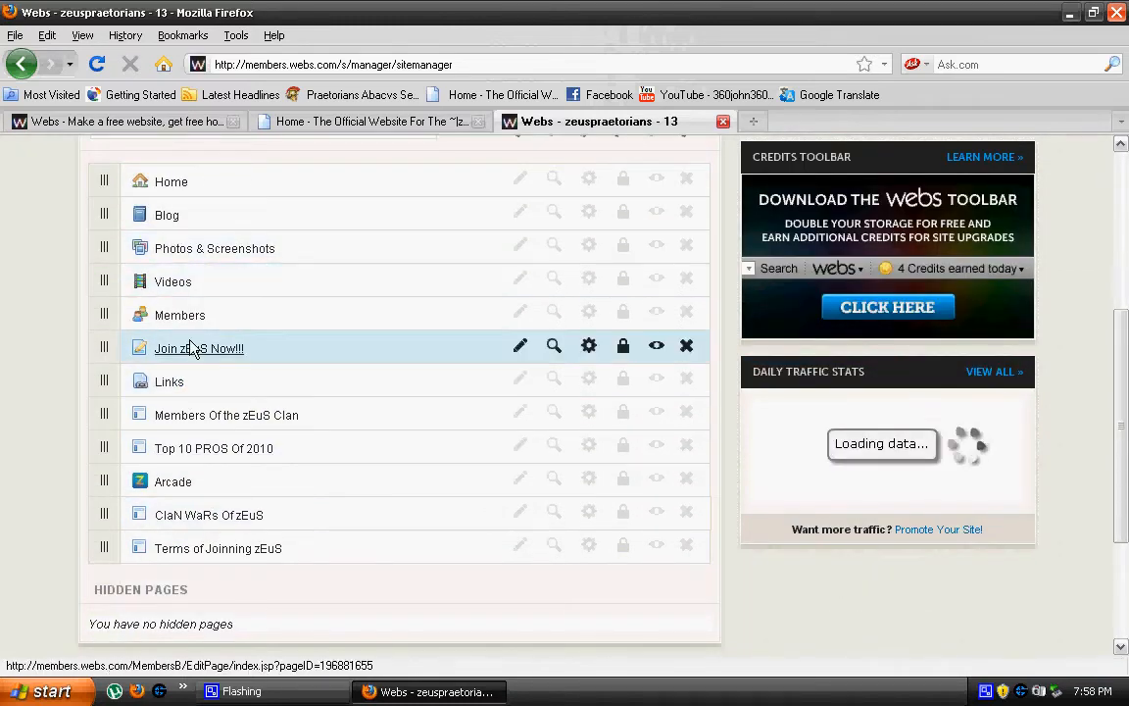
pyautogui.click(369, 122)
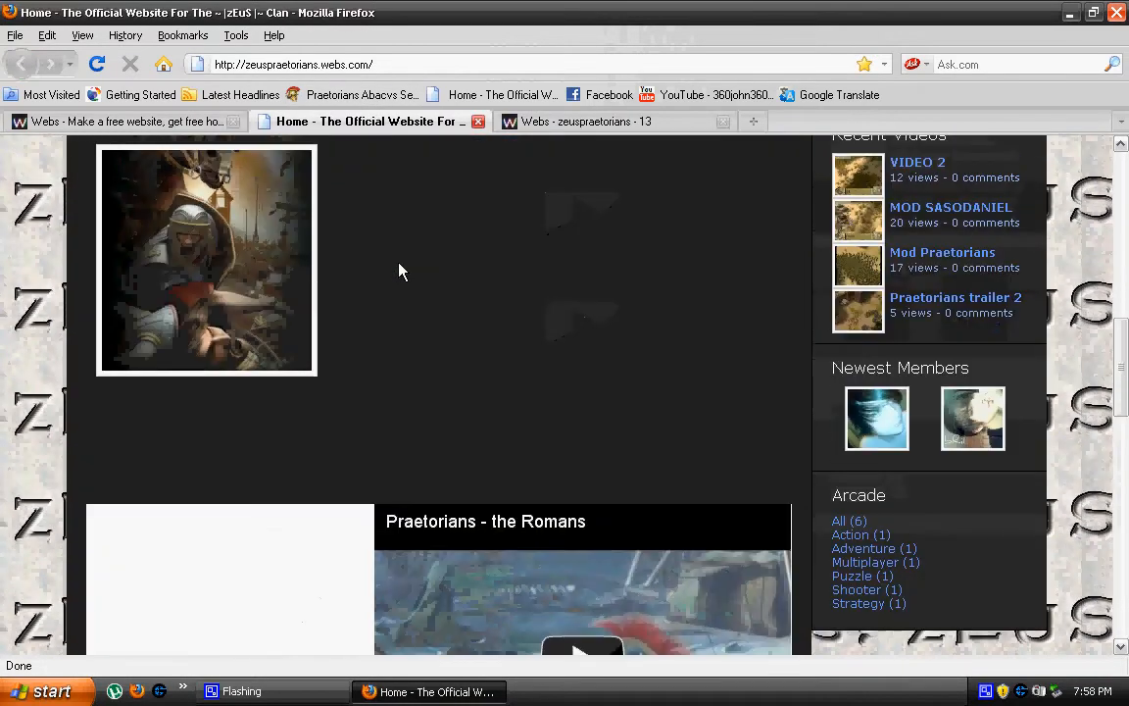
# Go to the clan site's Members page and scroll through all 9 member profiles.
pyautogui.click(396, 353)
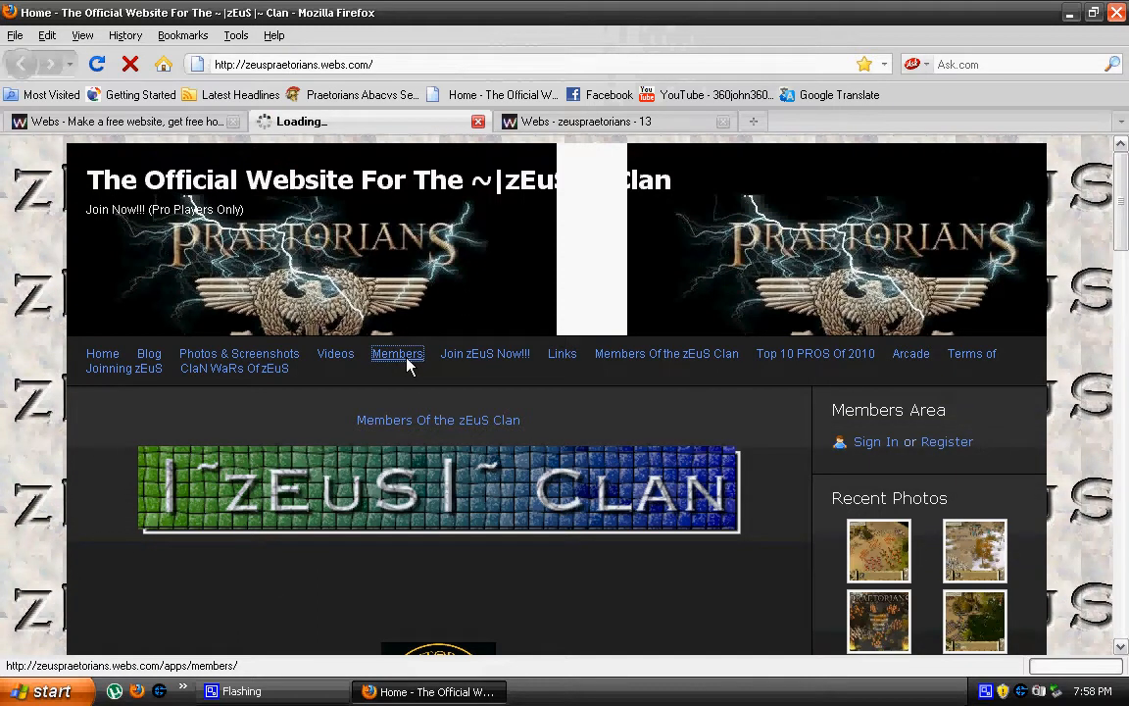
pyautogui.click(396, 352)
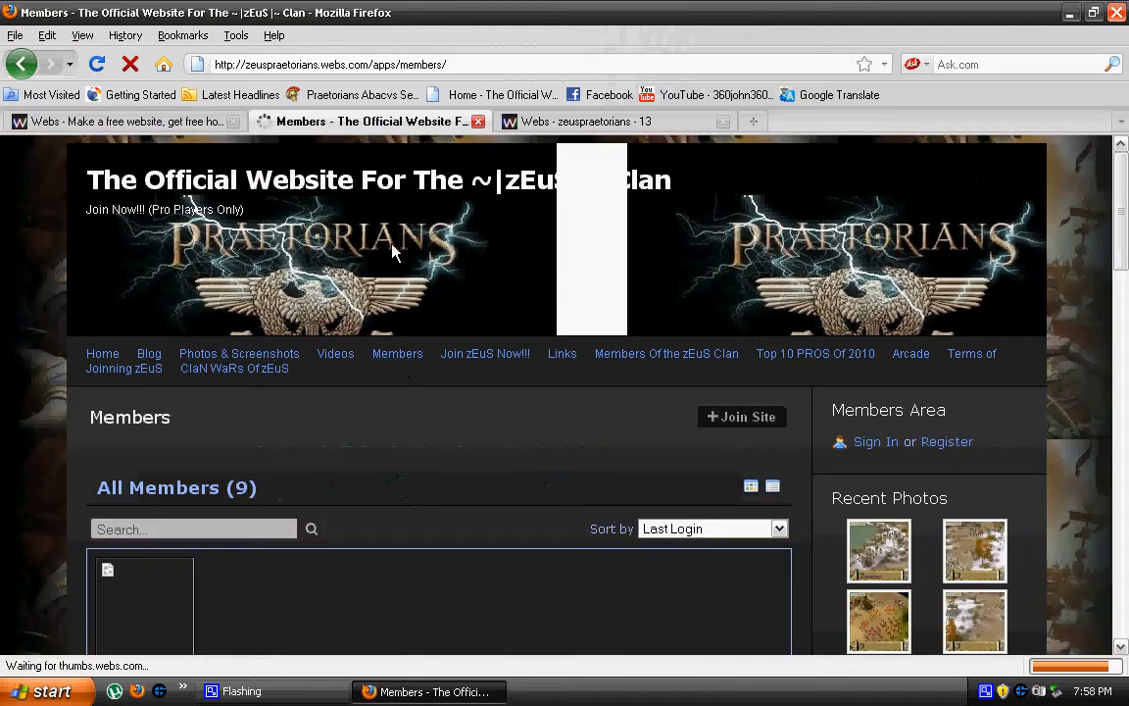
pyautogui.scroll(-3)
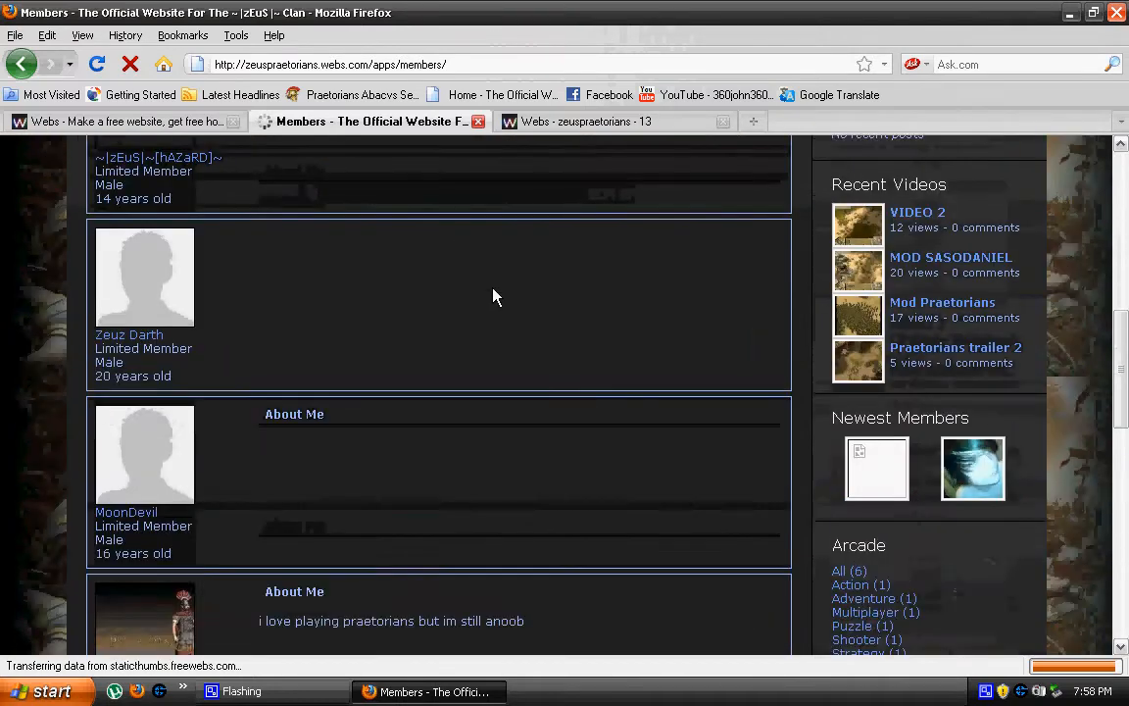